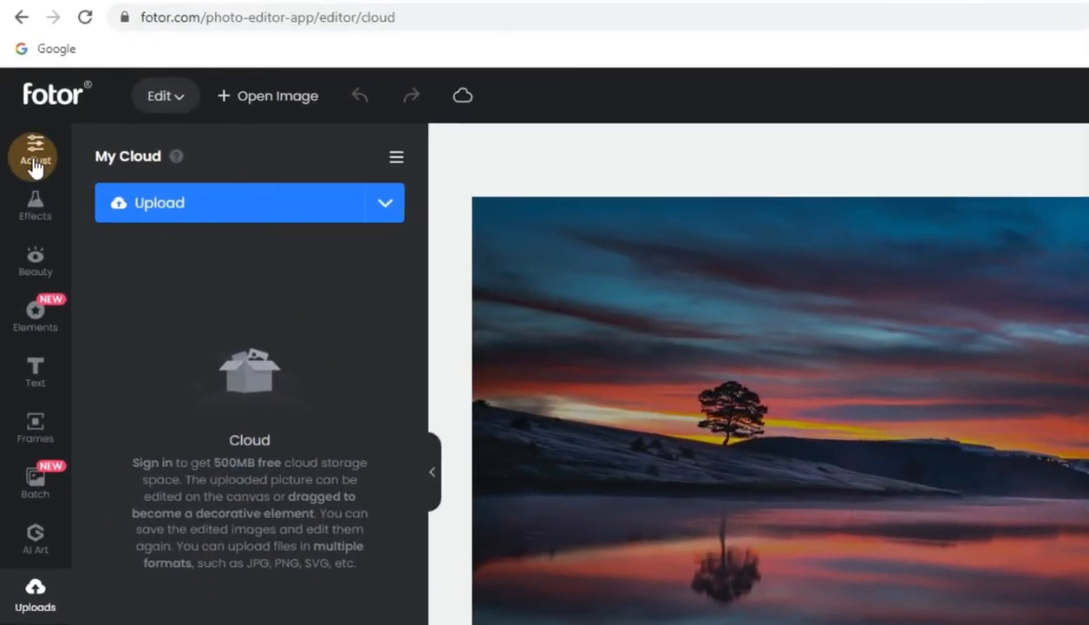
- Apply 1-Tap Enhance from the Adjust panel to brighten the sunset lake photo
click(34, 156)
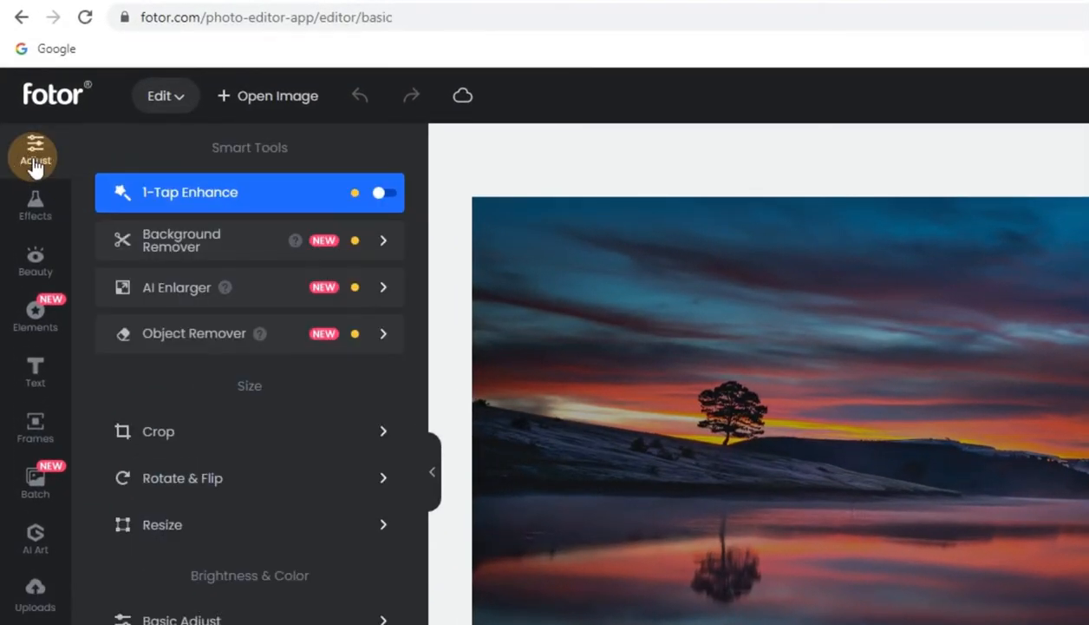
click(380, 192)
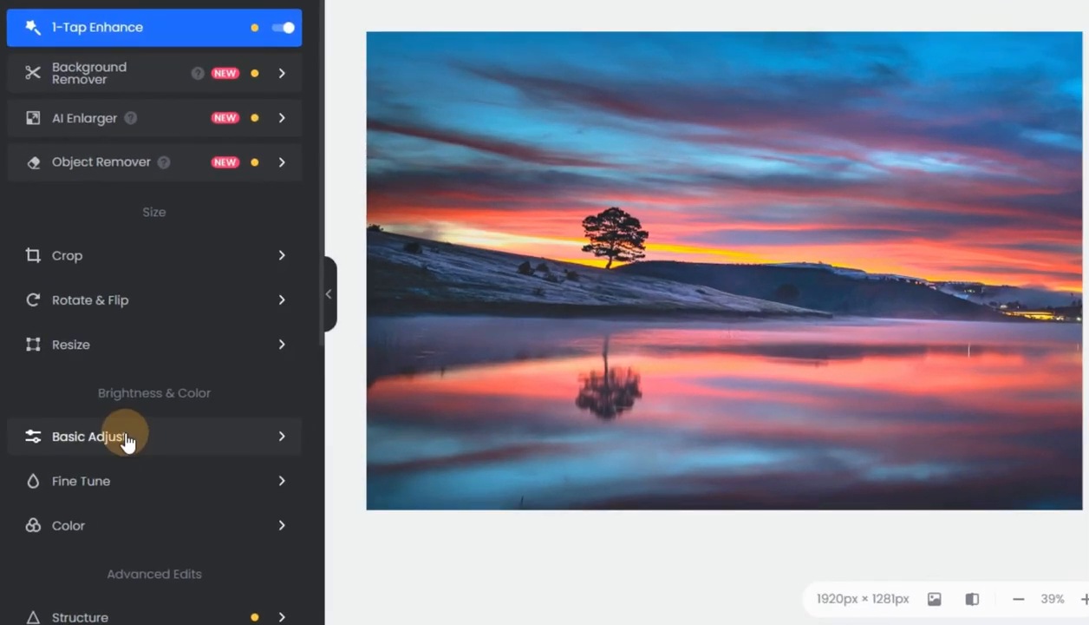
- Raise the Brightness slider under Basic Adjust to deepen the photo's tones
click(90, 435)
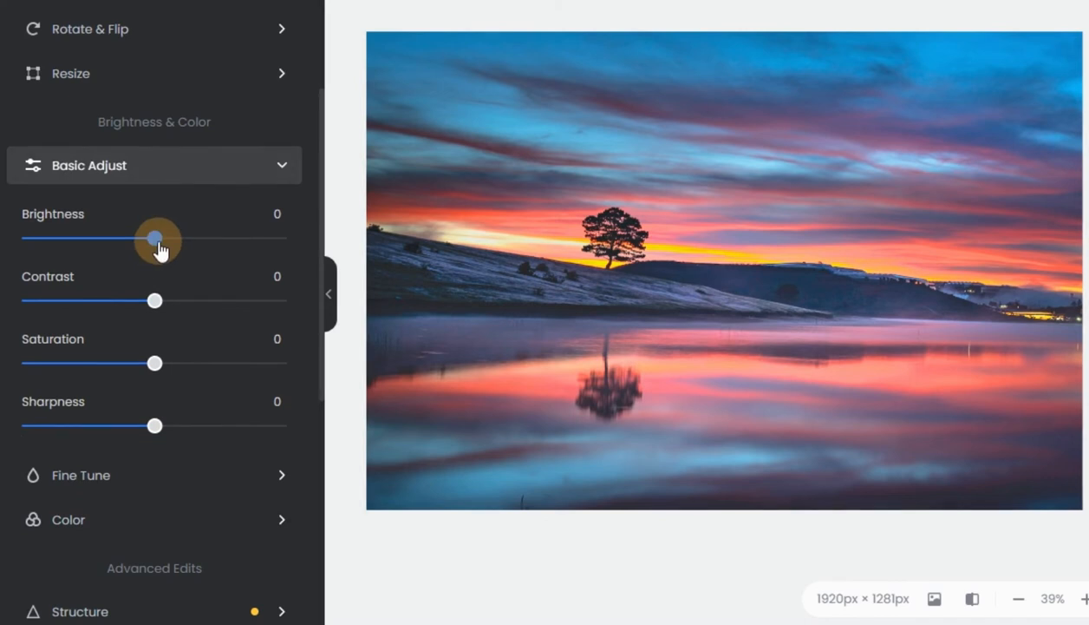
drag(160, 239, 146, 239)
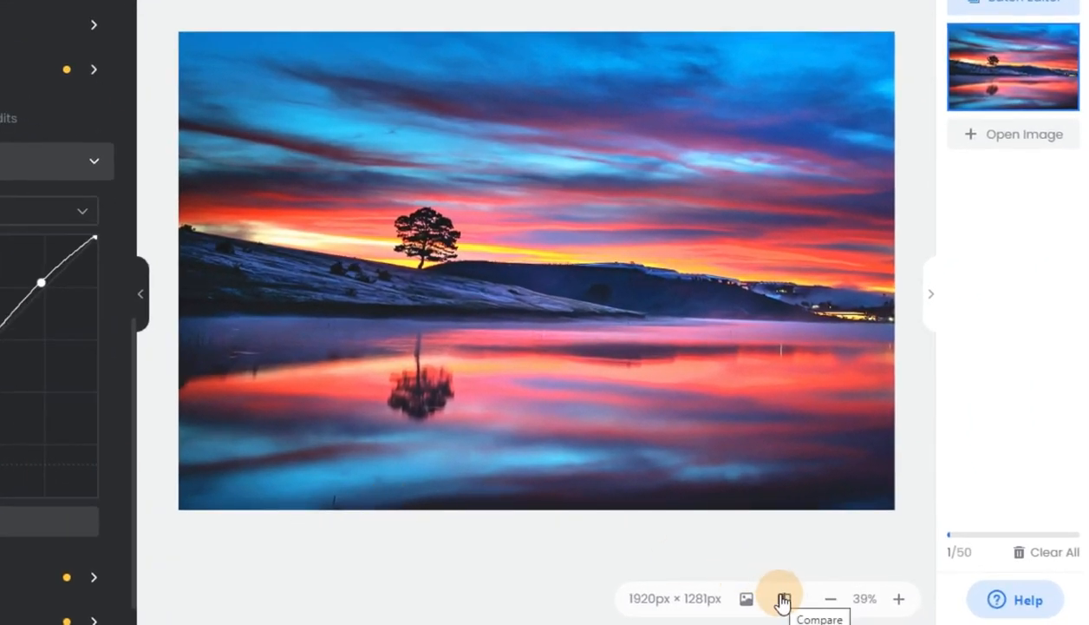
- Compare with the original, then discard the restore and keep the enhanced edits
click(780, 599)
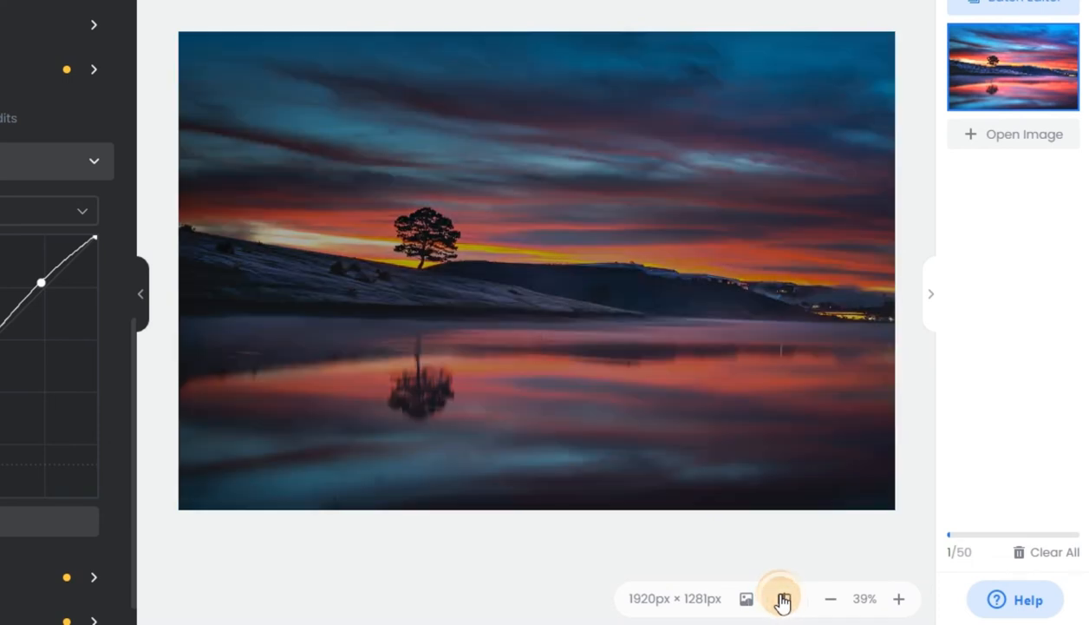
click(781, 599)
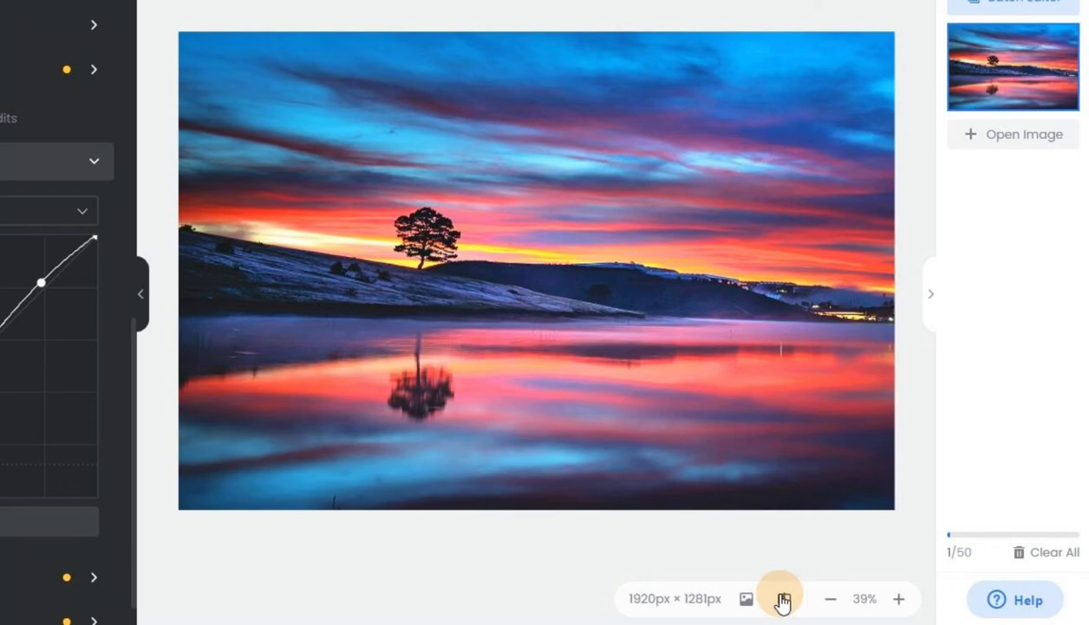
click(780, 599)
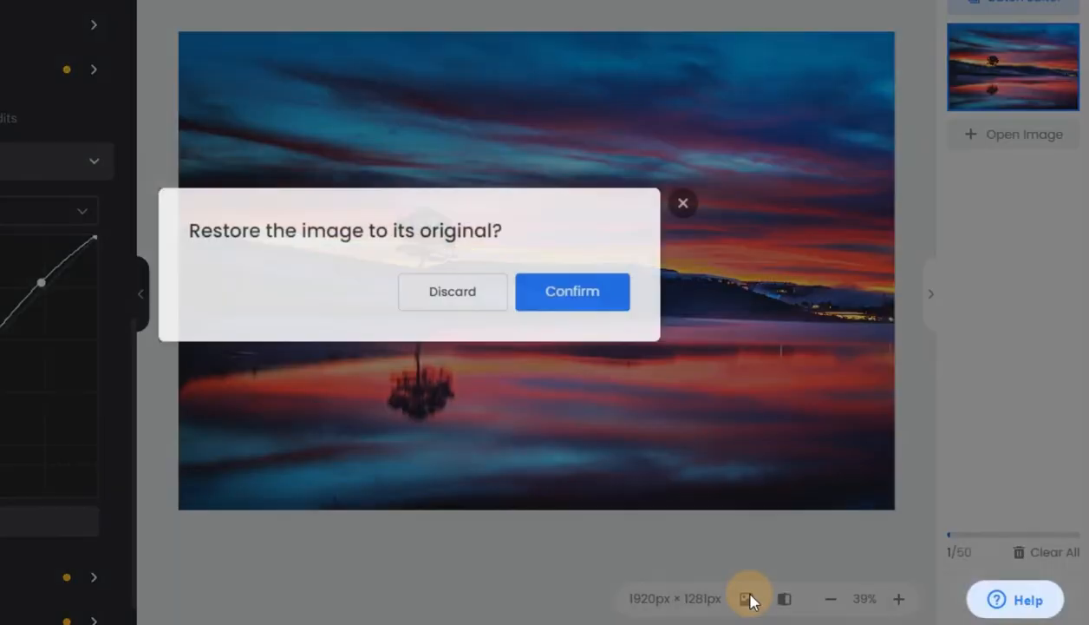
click(572, 291)
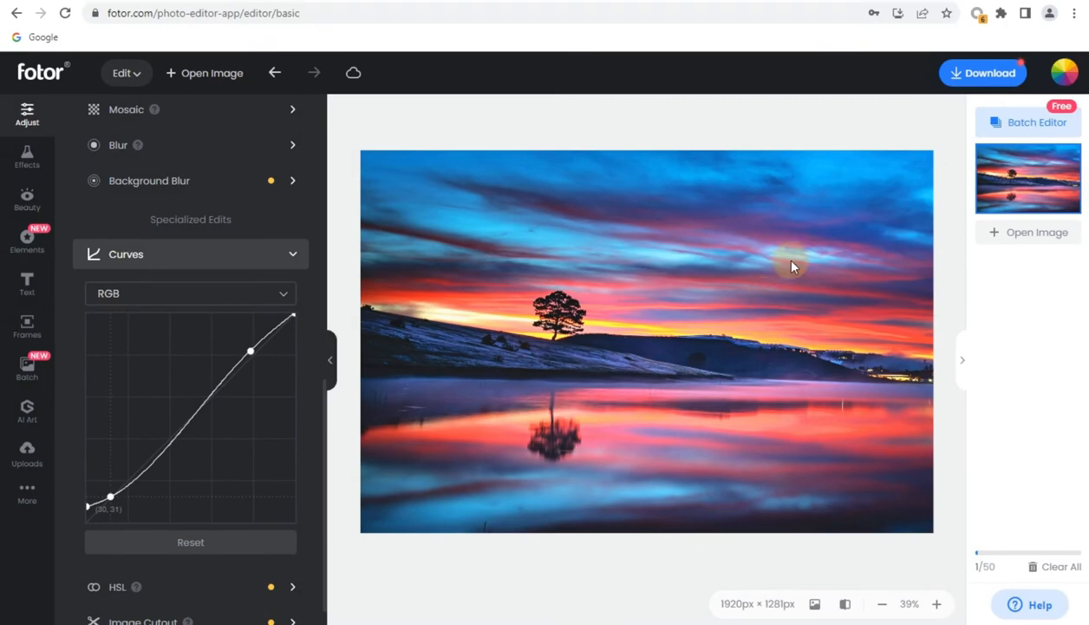
- Set the download settings to JPG format at High quality
click(982, 73)
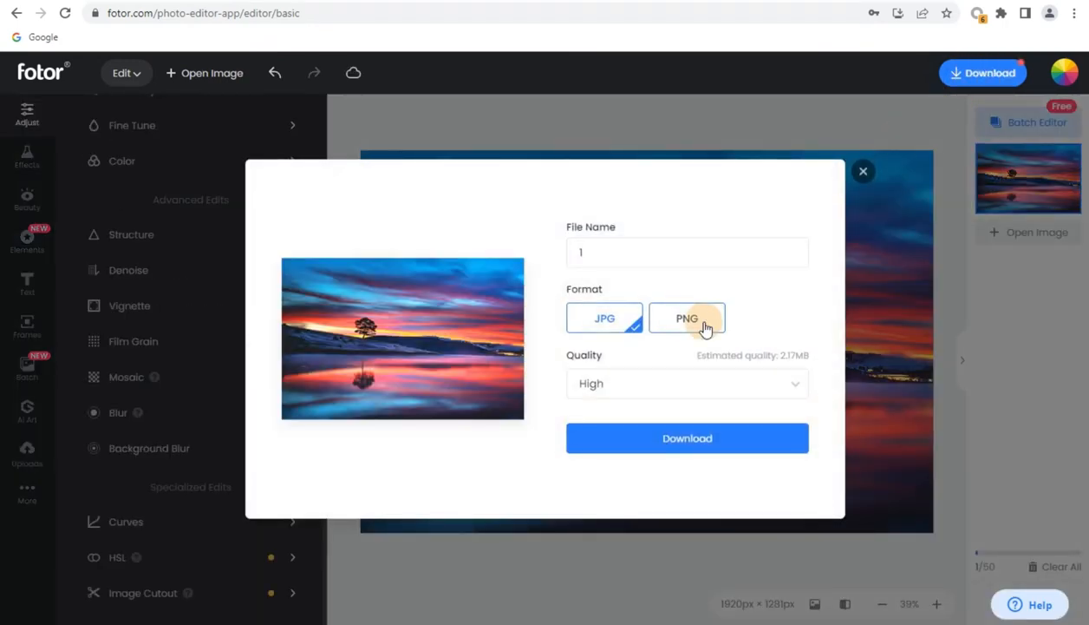
click(603, 317)
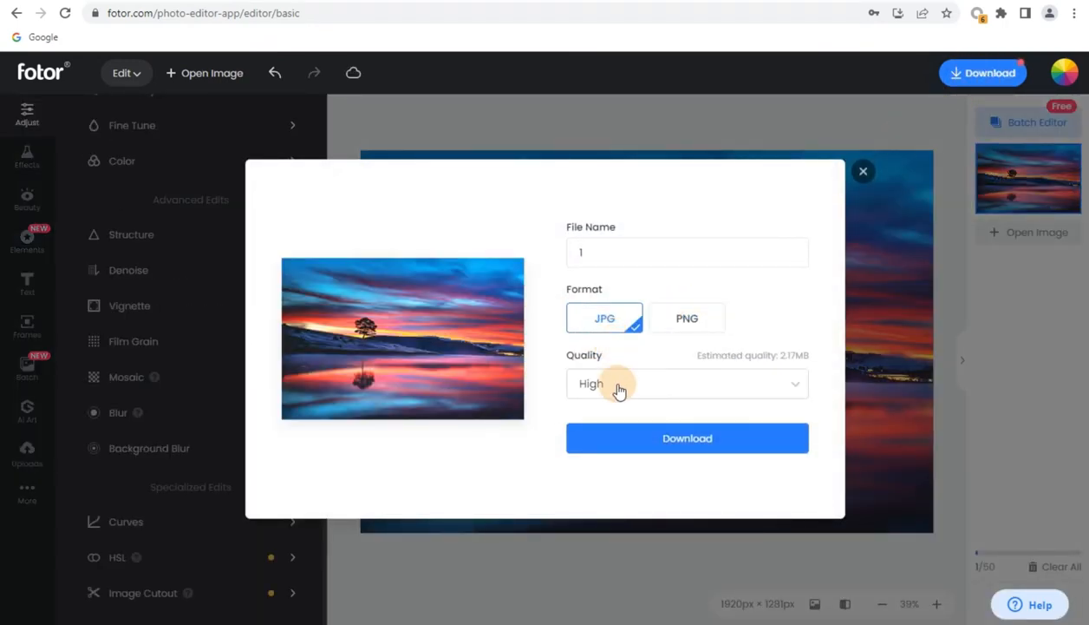